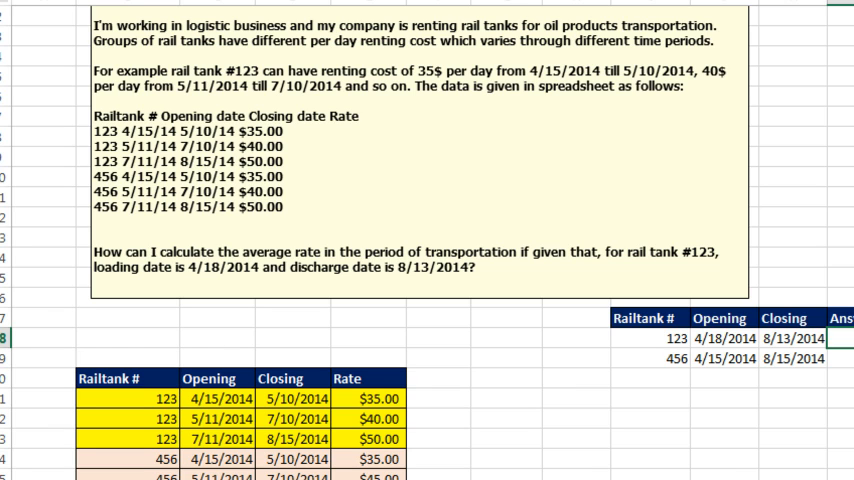
{"action": "mouse_move", "coordinate": [516, 359]}
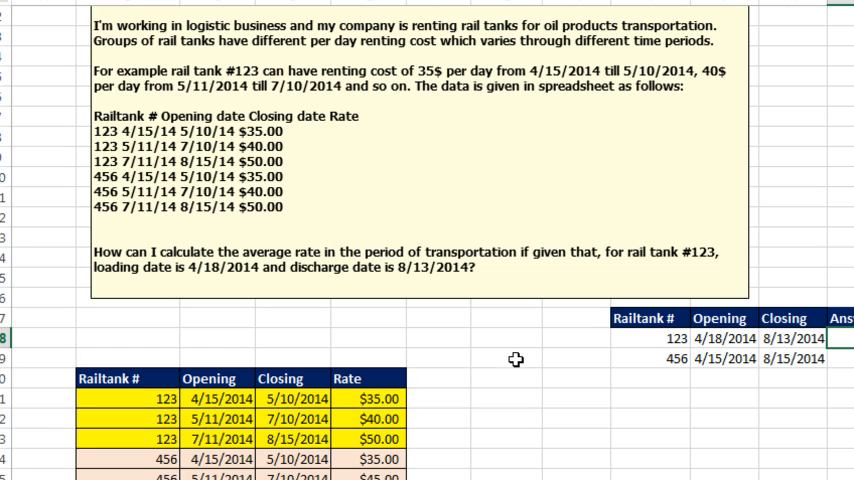
Step: Scroll down to tank 123's SUM-LOOKUP answer row
{"action": "scroll", "scroll_direction": "down", "scroll_amount": 3}
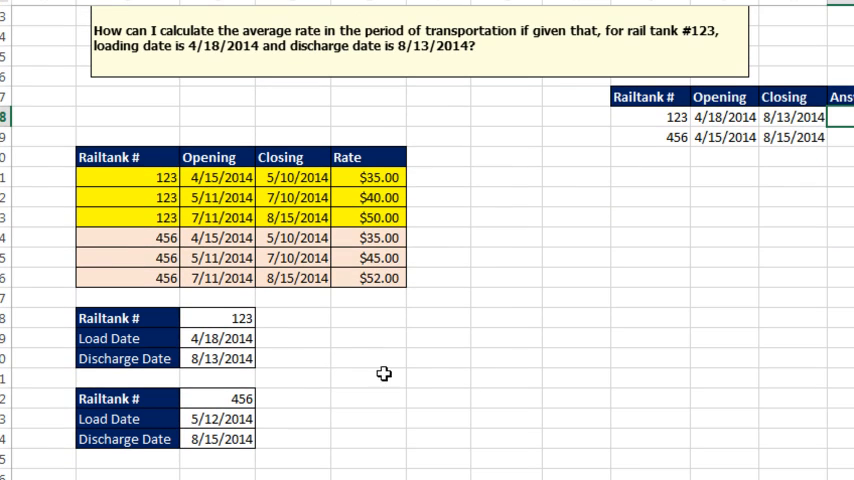
{"action": "mouse_move", "coordinate": [231, 358]}
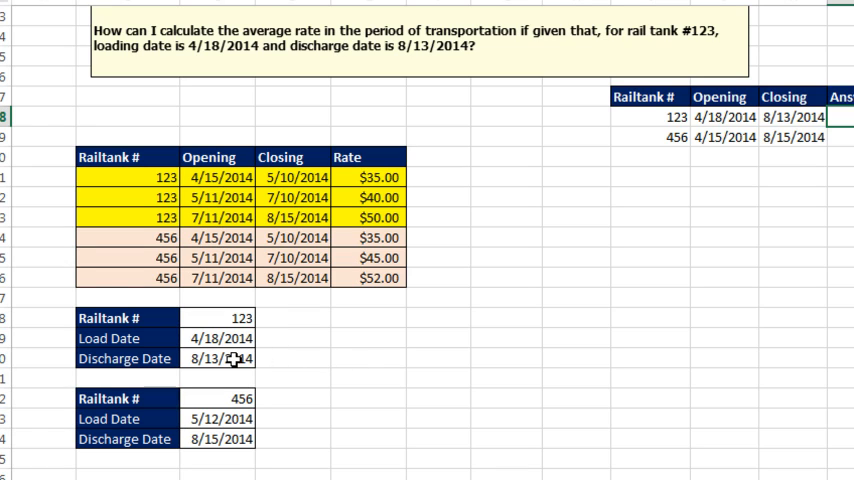
{"action": "mouse_move", "coordinate": [213, 318]}
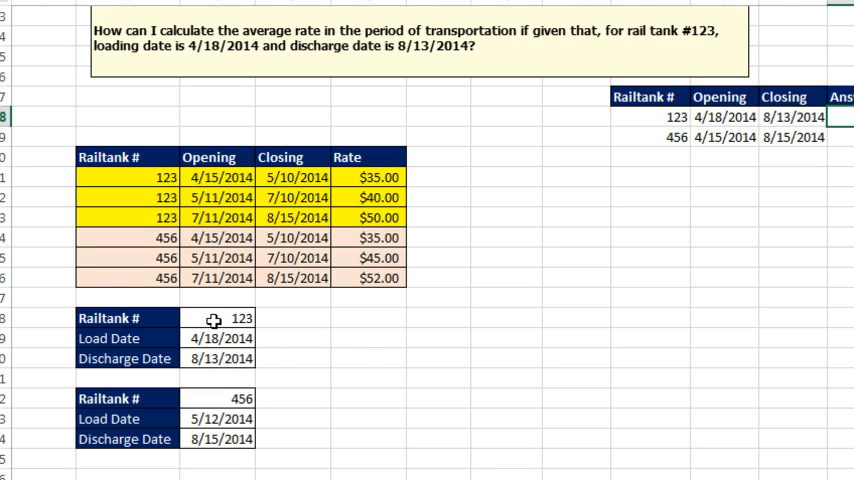
{"action": "mouse_move", "coordinate": [210, 178]}
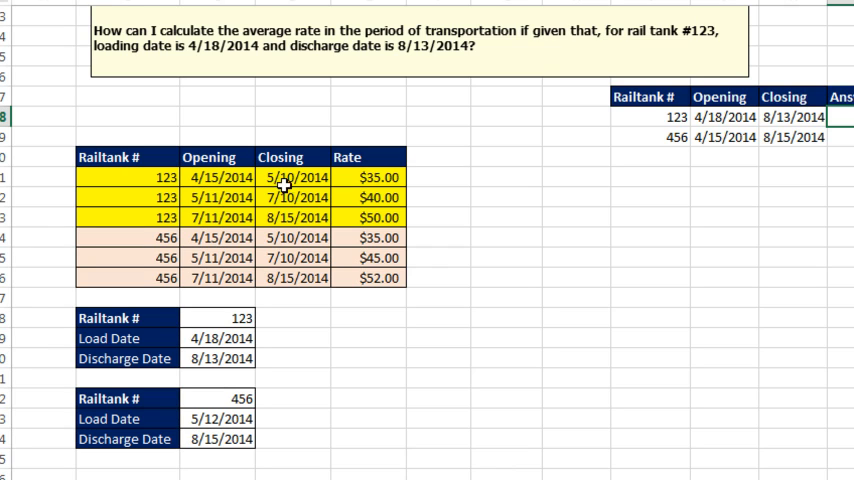
{"action": "mouse_move", "coordinate": [371, 178]}
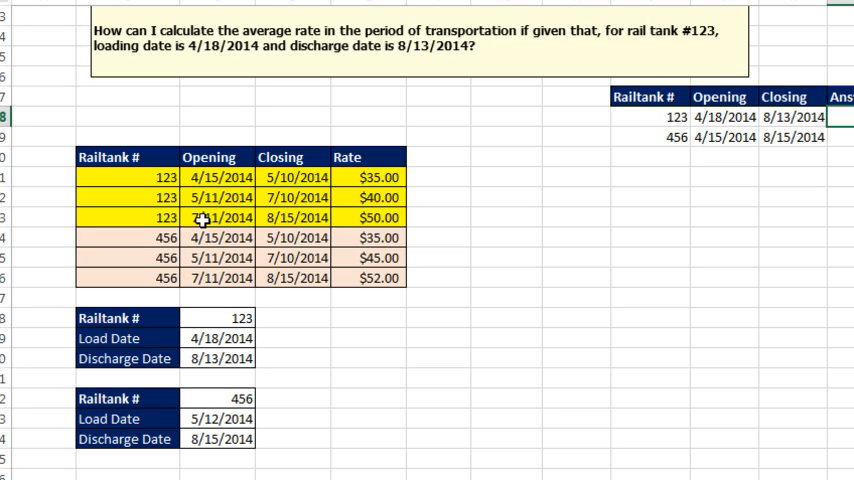
{"action": "mouse_move", "coordinate": [550, 375]}
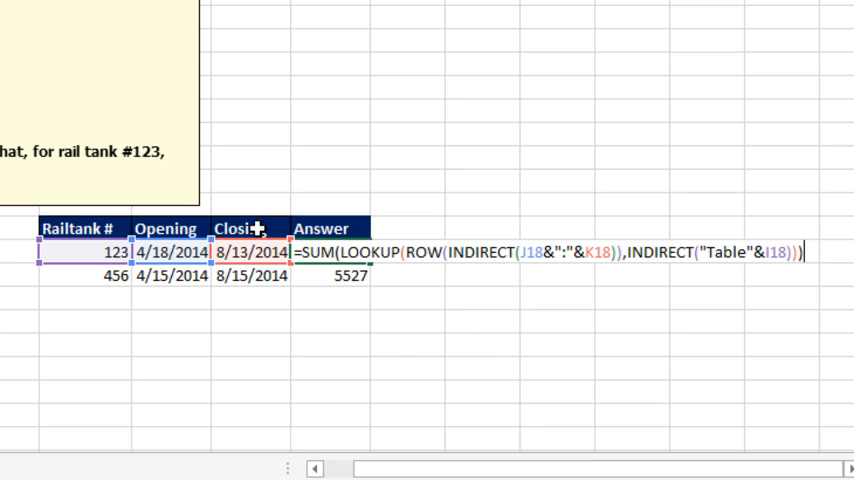
{"action": "mouse_move", "coordinate": [500, 261]}
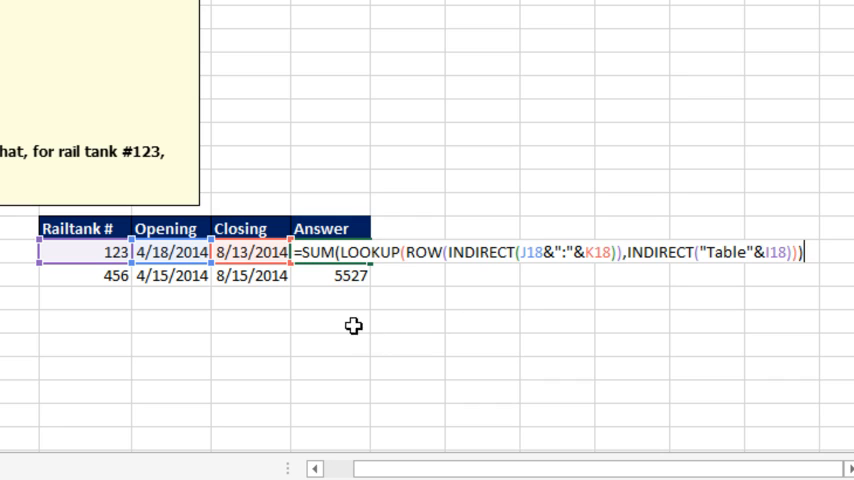
{"action": "mouse_move", "coordinate": [363, 270]}
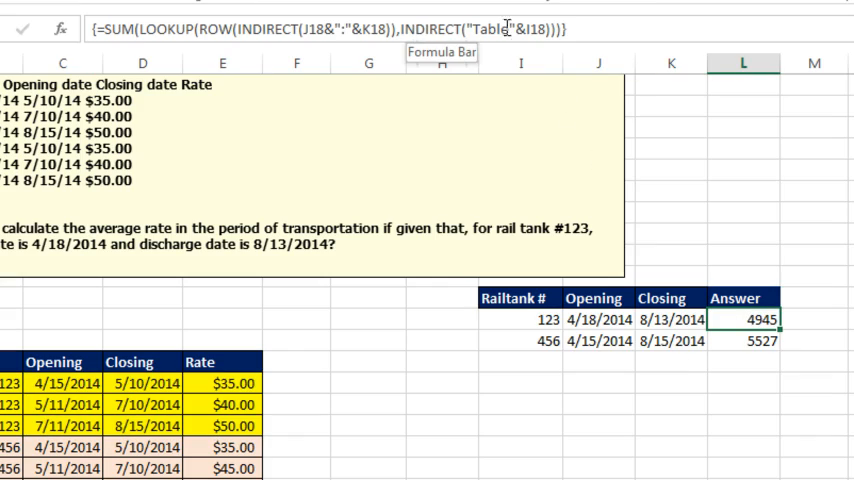
{"action": "mouse_move", "coordinate": [501, 165]}
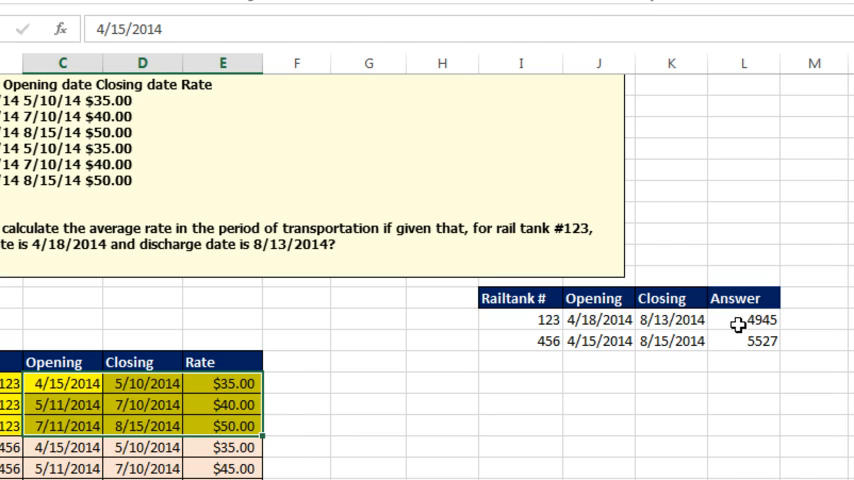
{"action": "left_click", "coordinate": [751, 321]}
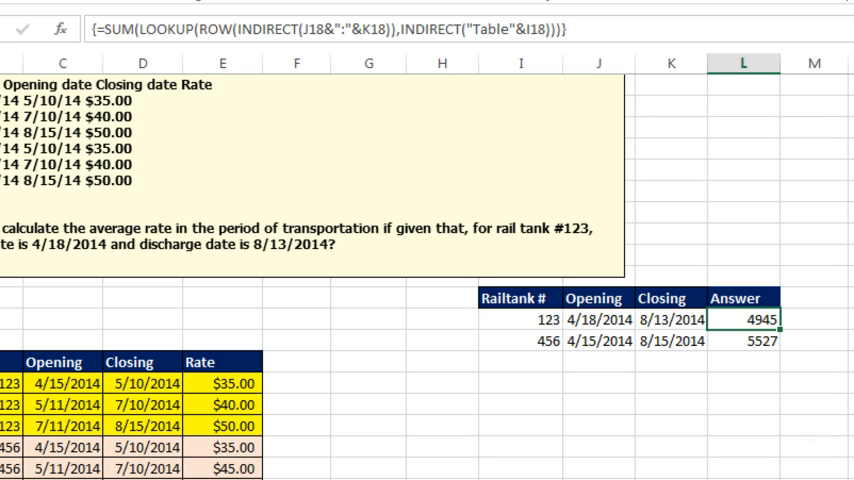
{"action": "mouse_move", "coordinate": [523, 346]}
{"action": "type", "text": "=C33"}
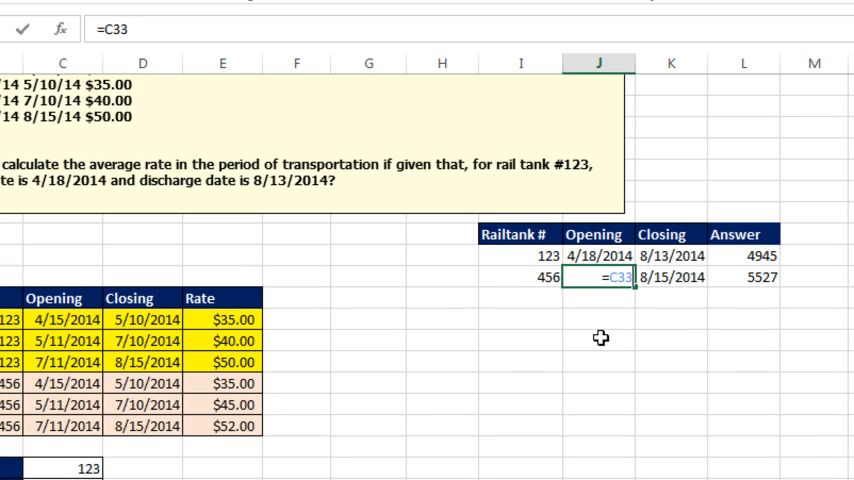
Step: Link tank 456's opening date to C33 so it reads 5/12/2014
{"action": "left_click", "coordinate": [671, 277]}
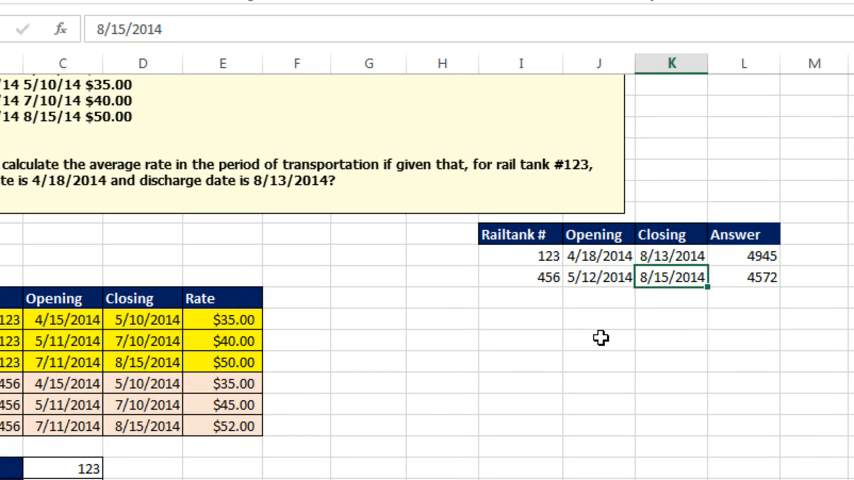
{"action": "left_click", "coordinate": [744, 277]}
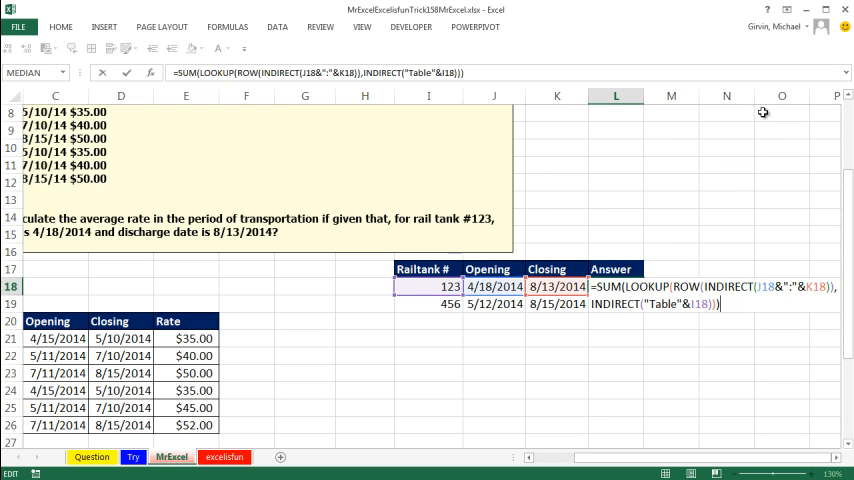
{"action": "mouse_move", "coordinate": [662, 268]}
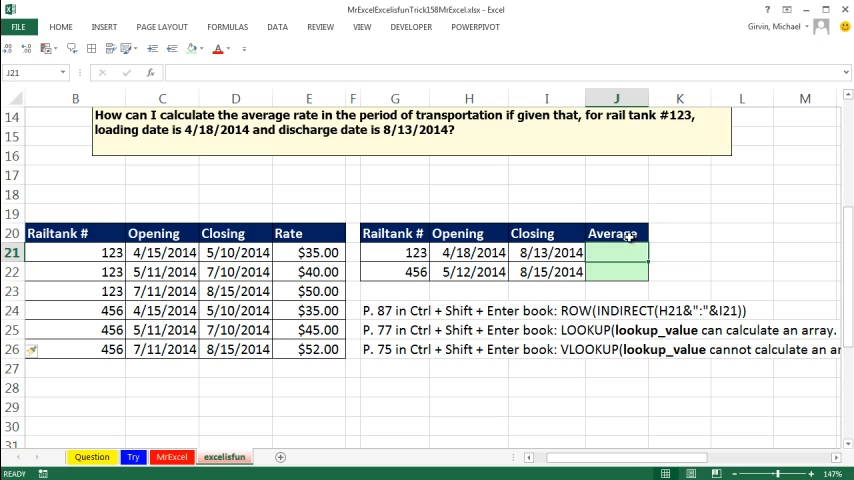
{"action": "mouse_move", "coordinate": [585, 339]}
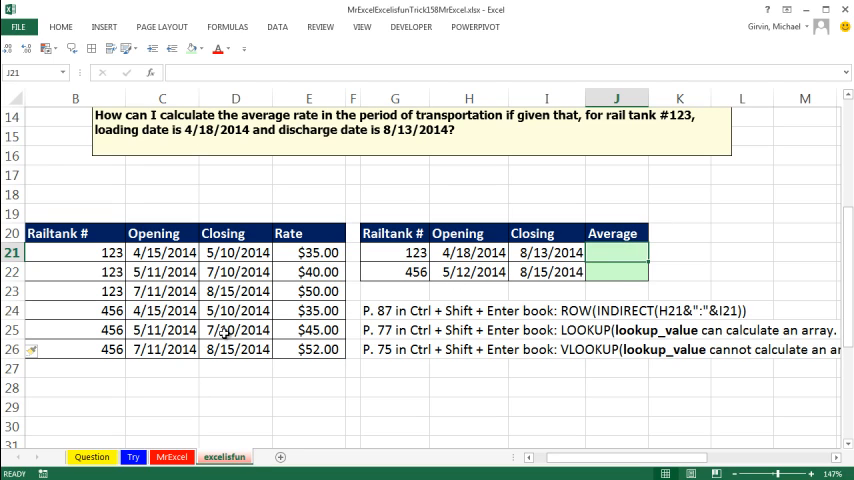
{"action": "mouse_move", "coordinate": [489, 238]}
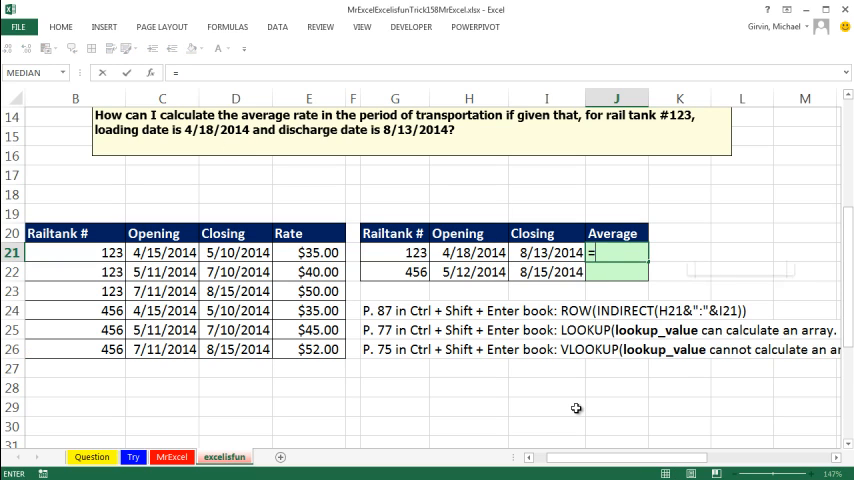
Step: Enter =ROW(INDIRECT(H21&":"&I21)) in J21 to list tank 123's days
{"action": "type", "text": "=ROW("}
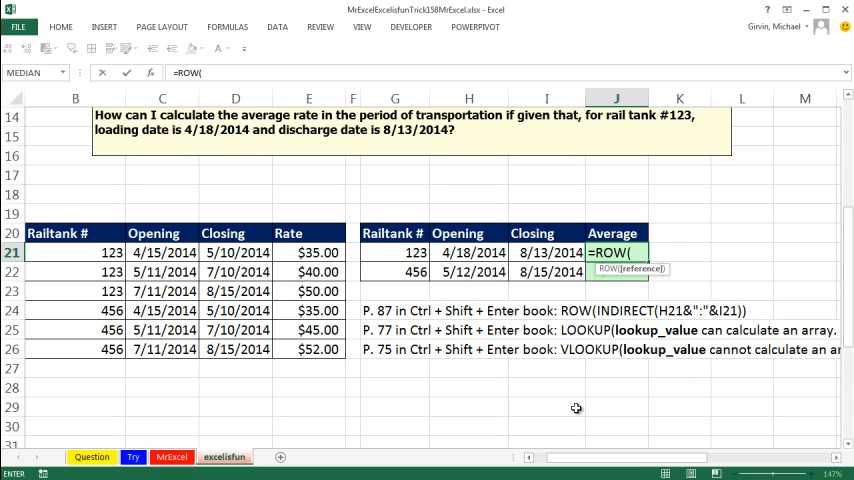
{"action": "type", "text": "ini"}
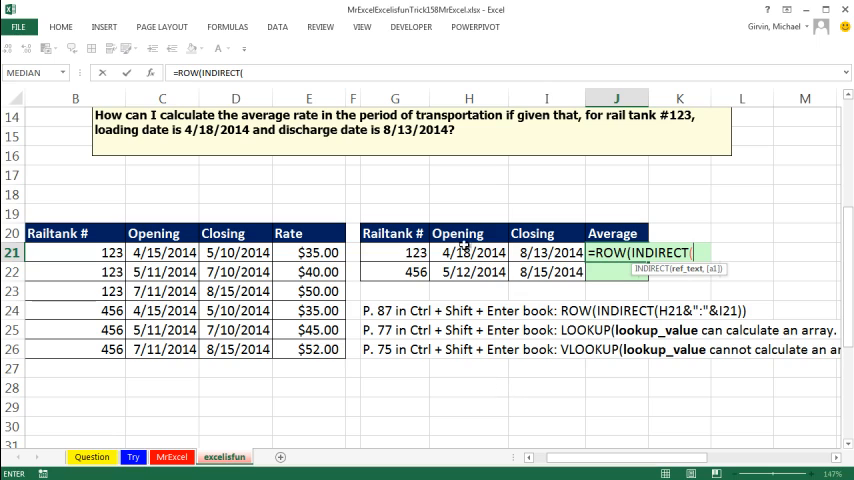
{"action": "left_click", "coordinate": [467, 252]}
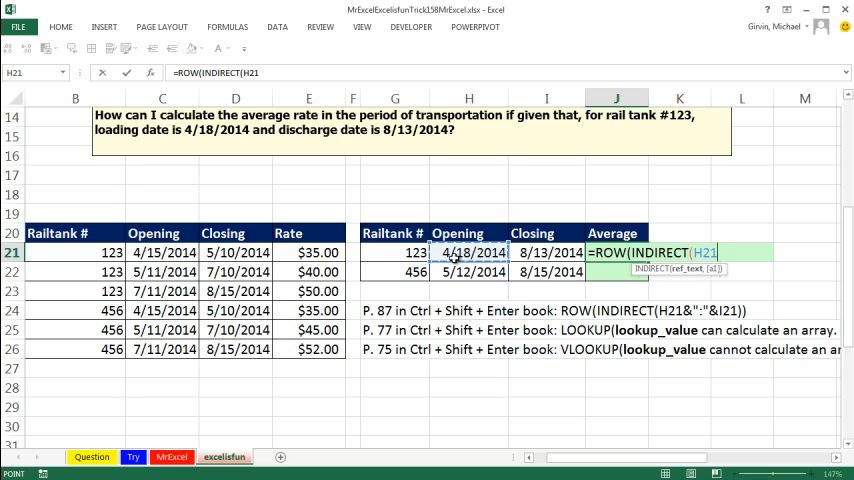
{"action": "type", "text": "&\":\""}
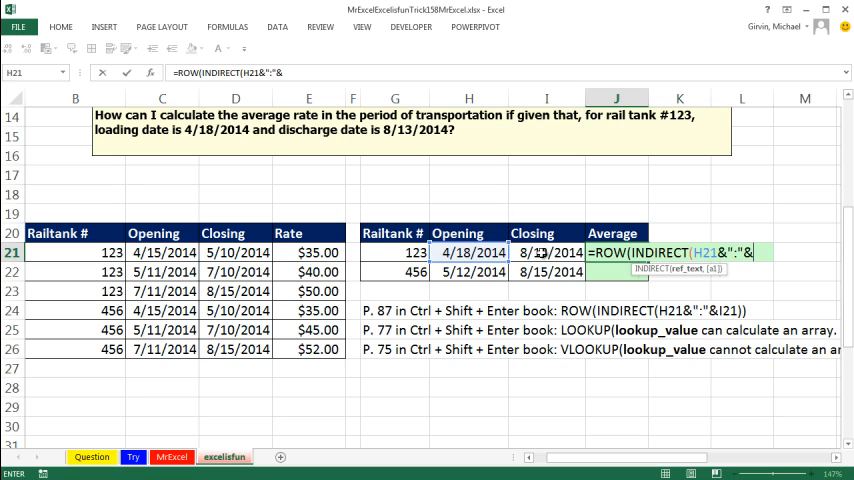
{"action": "type", "text": "&I21))"}
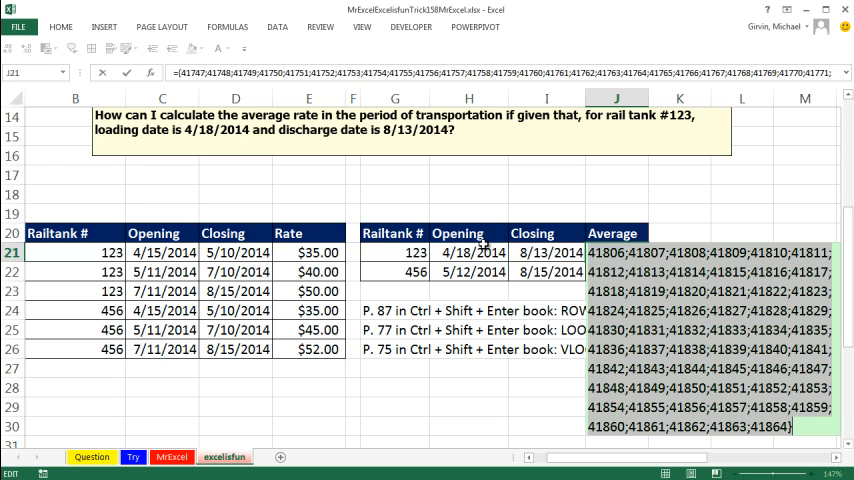
{"action": "mouse_move", "coordinate": [614, 242]}
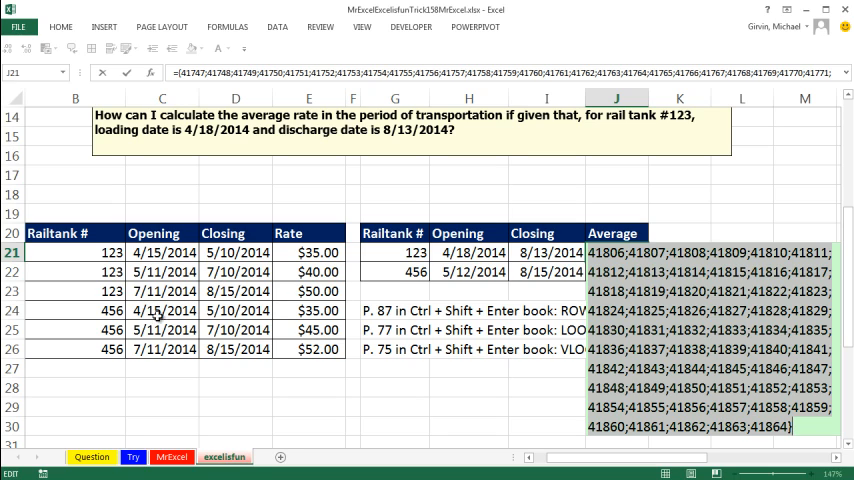
{"action": "mouse_move", "coordinate": [157, 233]}
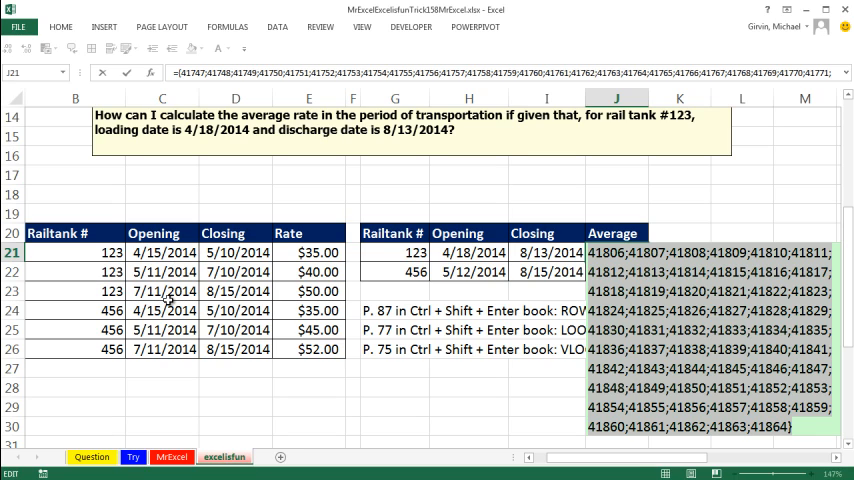
{"action": "mouse_move", "coordinate": [194, 252]}
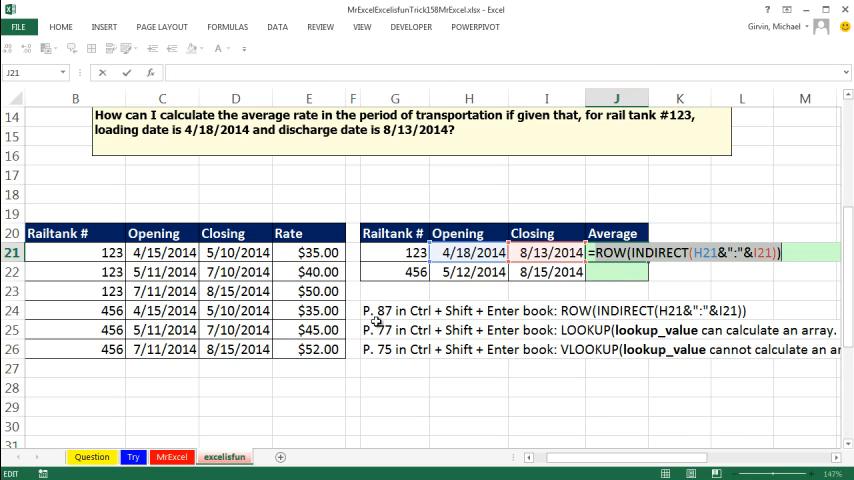
{"action": "mouse_move", "coordinate": [577, 323]}
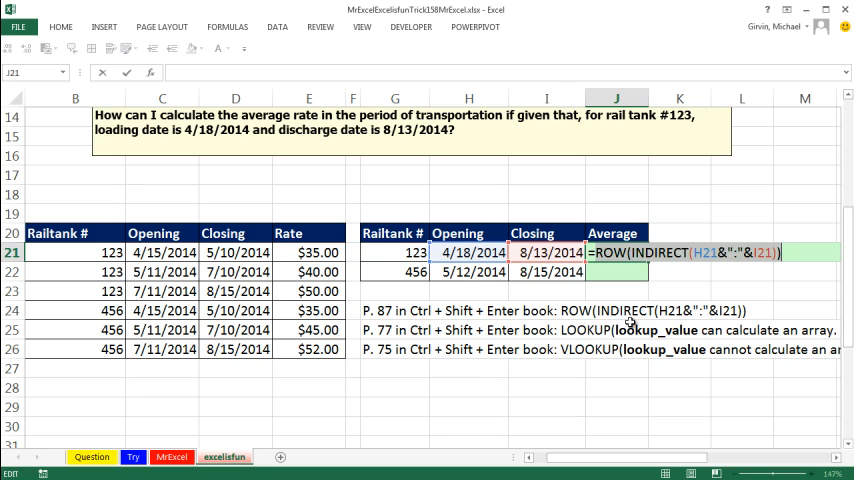
{"action": "mouse_move", "coordinate": [400, 356]}
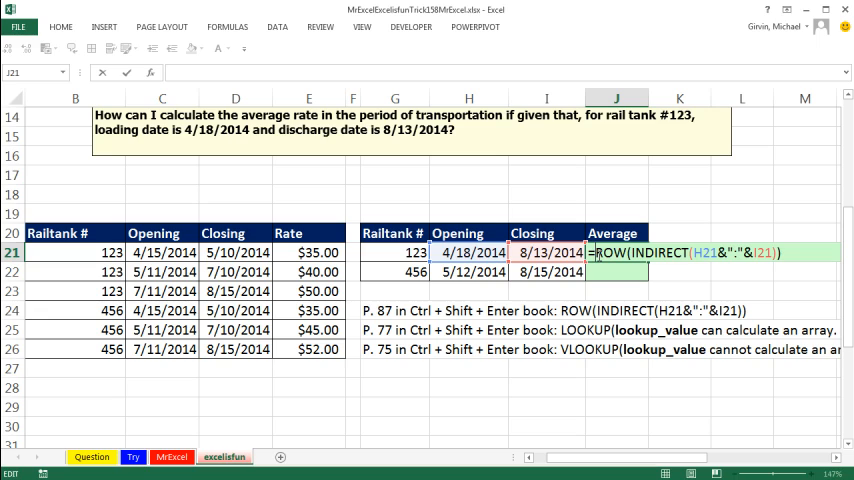
{"action": "mouse_move", "coordinate": [555, 271]}
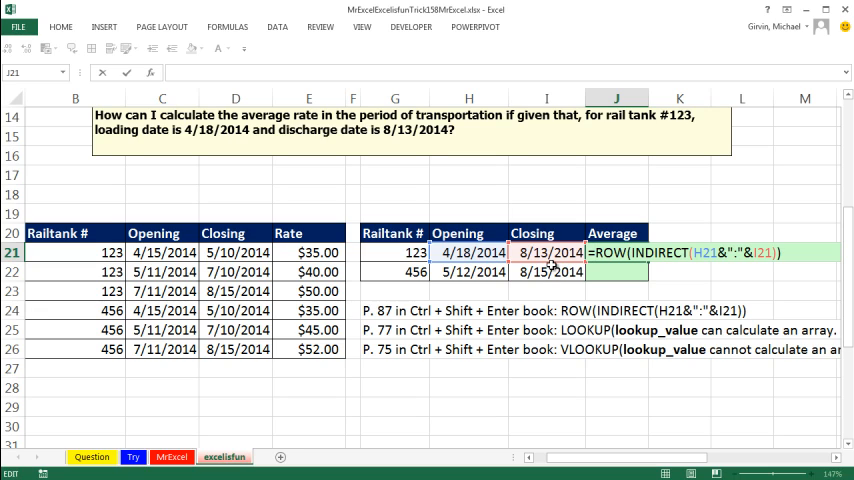
{"action": "mouse_move", "coordinate": [624, 387]}
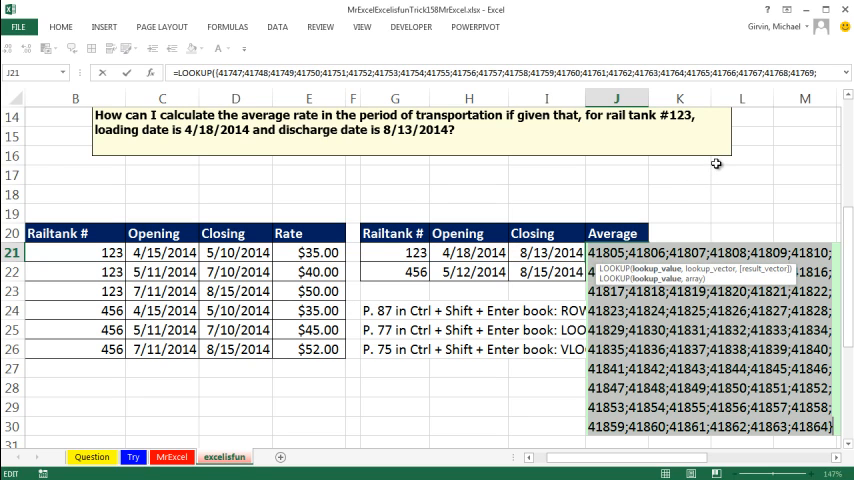
{"action": "mouse_move", "coordinate": [684, 247]}
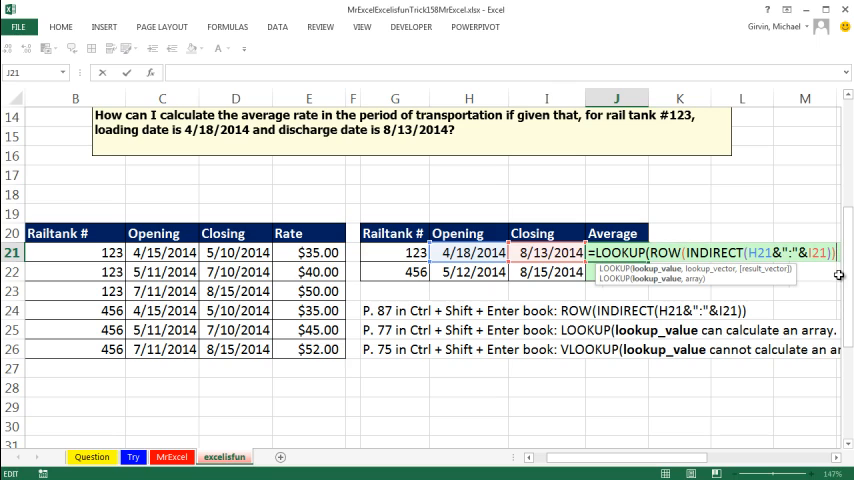
Step: Add the comma after LOOKUP's day list and begin the OFFSET argument
{"action": "type", "text": ","}
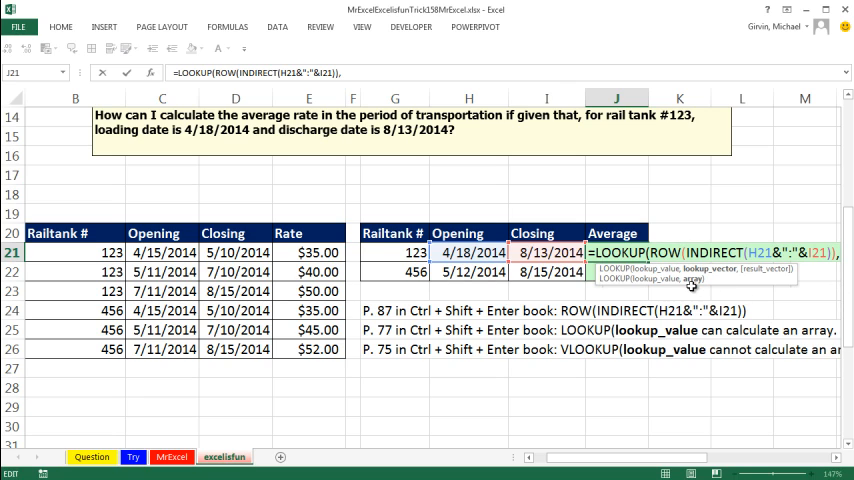
{"action": "mouse_move", "coordinate": [137, 291]}
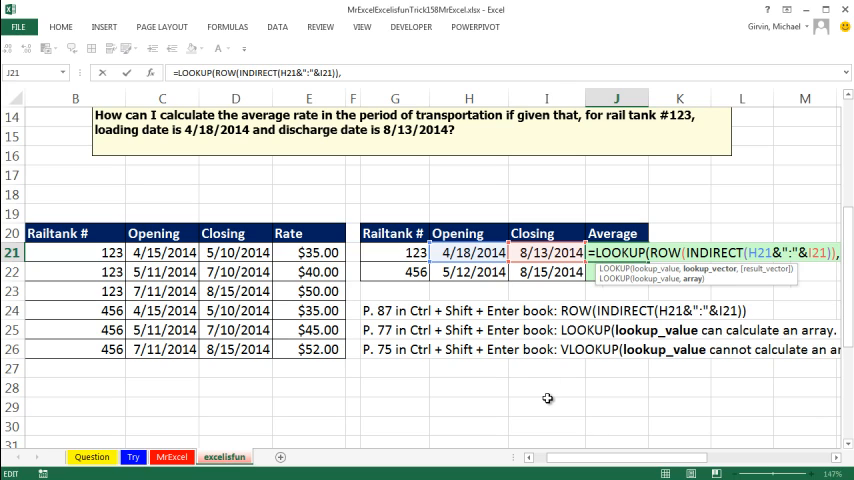
{"action": "type", "text": ",of"}
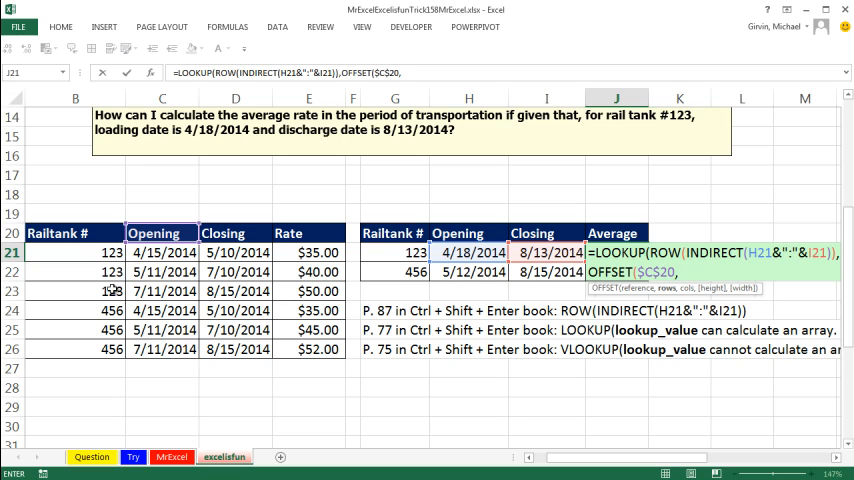
Step: Build OFFSET($C$20, MATCH(G21,$B$21:$B$26,0),, COUNTIF($B$21:$B$26,G21)) in the LOOKUP
{"action": "type", "text": "m"}
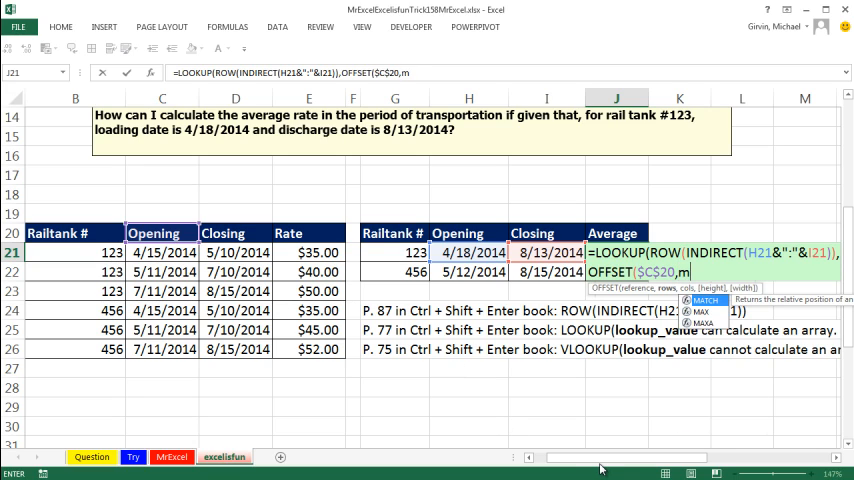
{"action": "type", "text": "MATCH(G21,"}
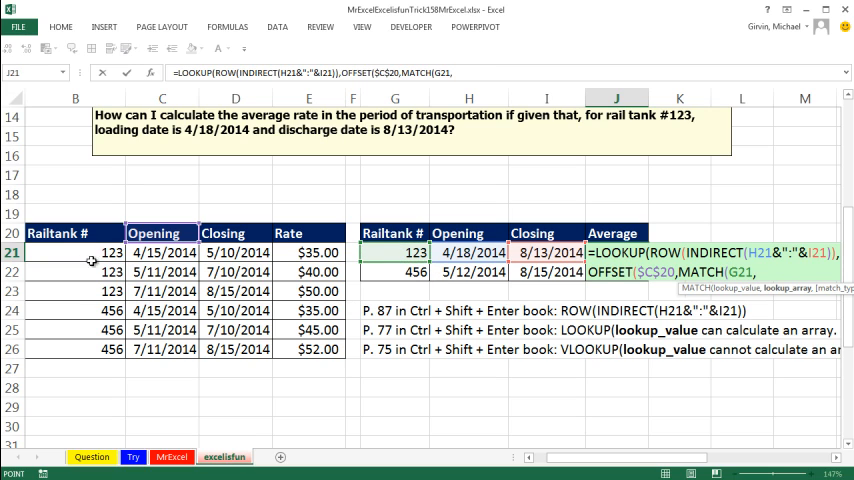
{"action": "left_click_drag", "start_coordinate": [75, 252], "coordinate": [75, 349]}
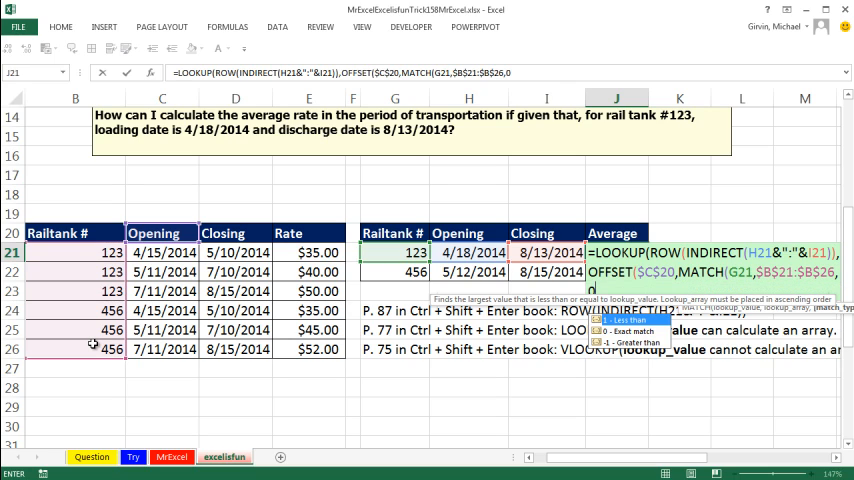
{"action": "mouse_move", "coordinate": [669, 384]}
{"action": "type", "text": "),,"}
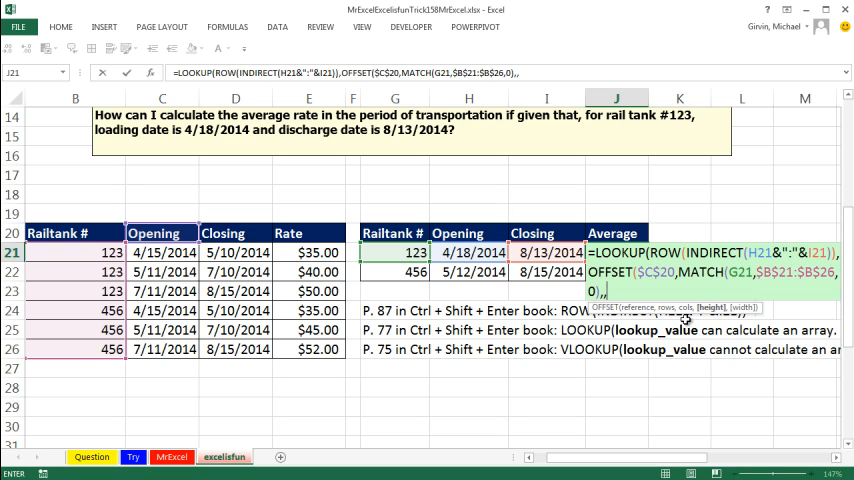
{"action": "type", "text": "counti"}
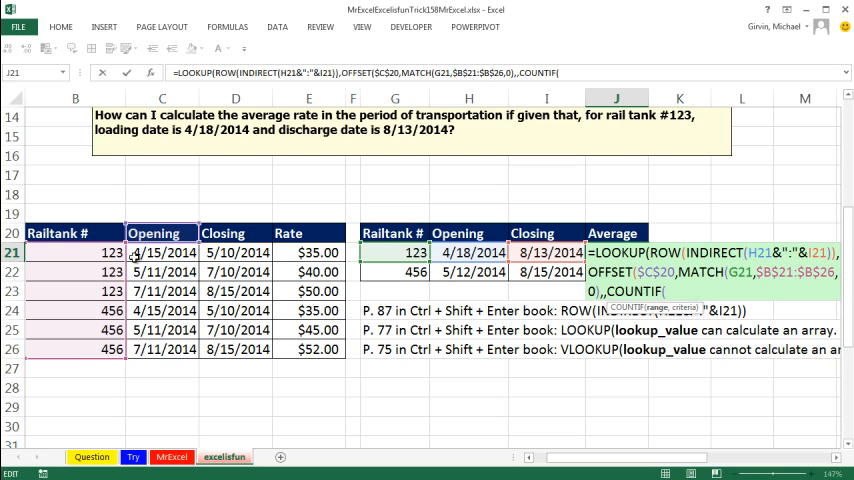
{"action": "left_click_drag", "start_coordinate": [75, 252], "coordinate": [75, 349]}
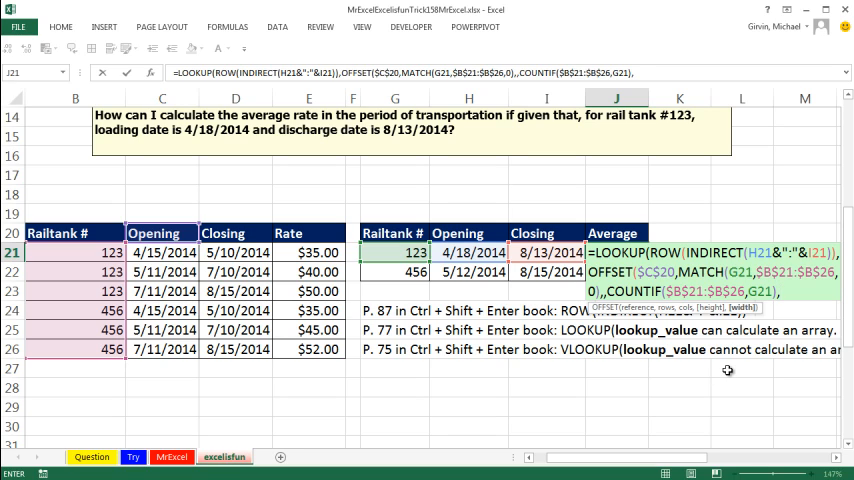
{"action": "type", "text": ",3))"}
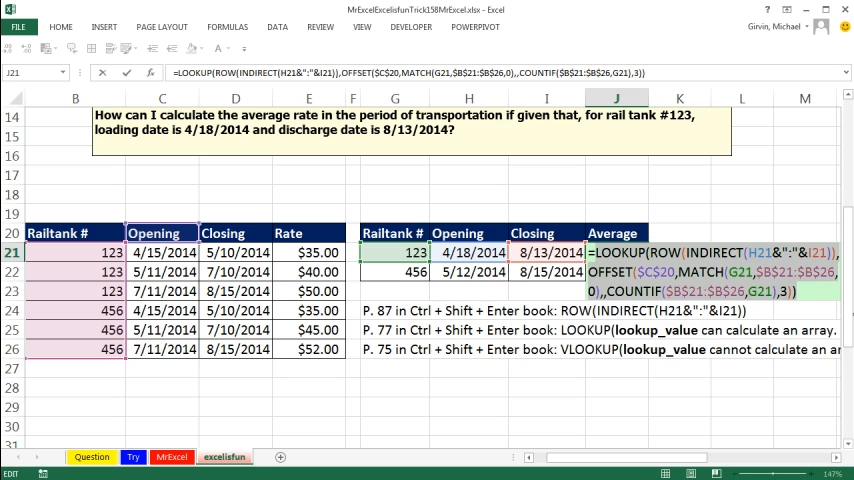
Step: Give OFFSET a width of 3, close LOOKUP, and return to the formula start
{"action": "key", "text": "F9"}
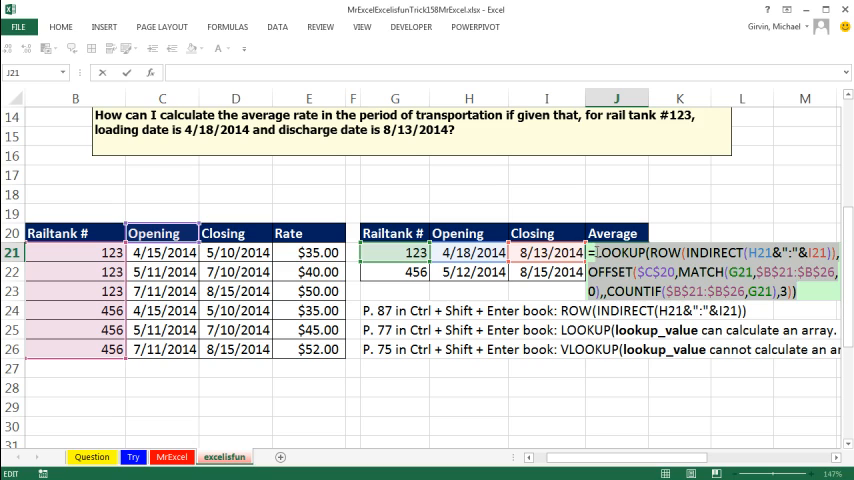
Step: Wrap J21's formula in AVERAGE and array-enter it, giving 41.9068 and 47.625
{"action": "type", "text": "ave"}
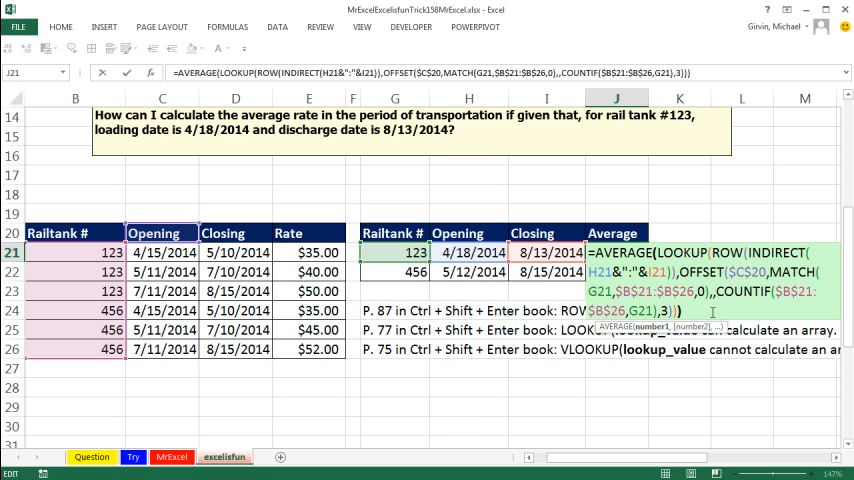
{"action": "mouse_move", "coordinate": [660, 220]}
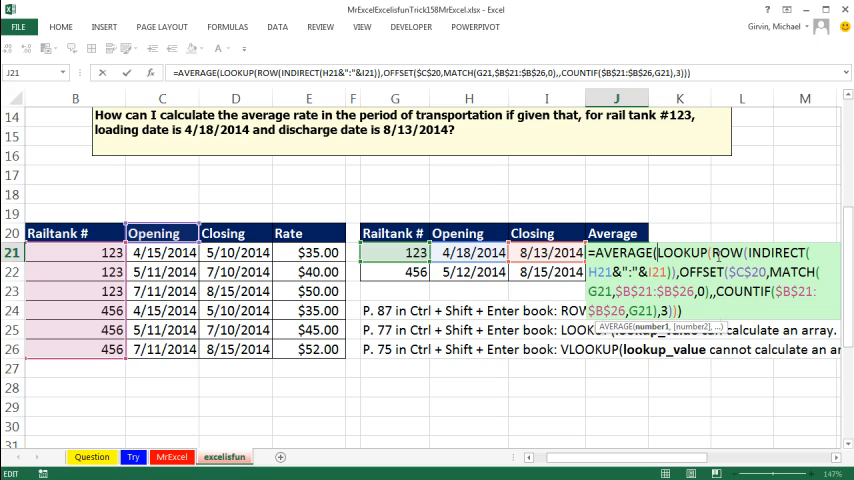
{"action": "key", "text": "Enter"}
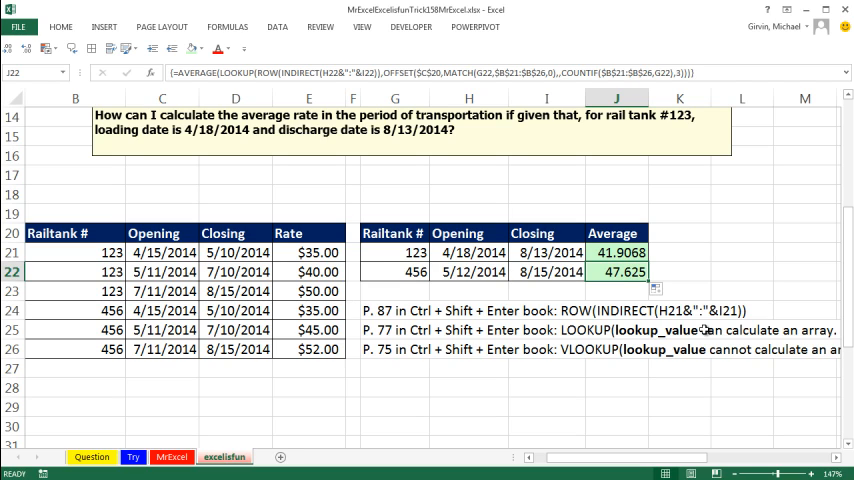
{"action": "mouse_move", "coordinate": [657, 259]}
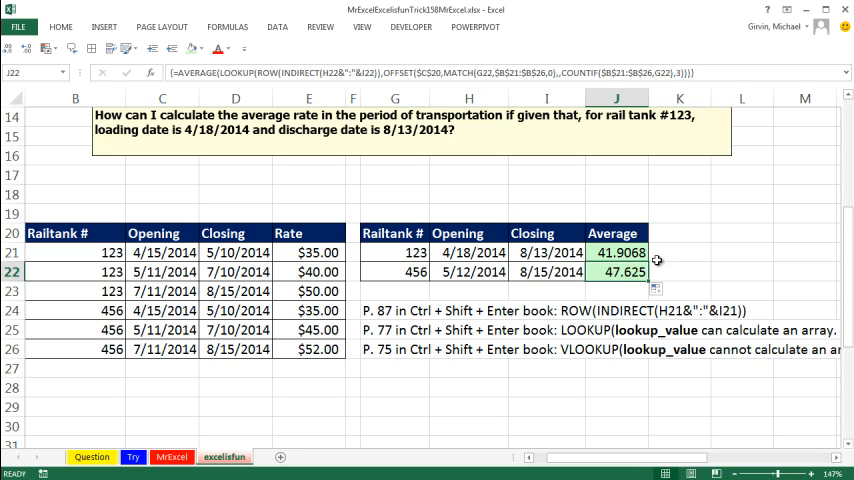